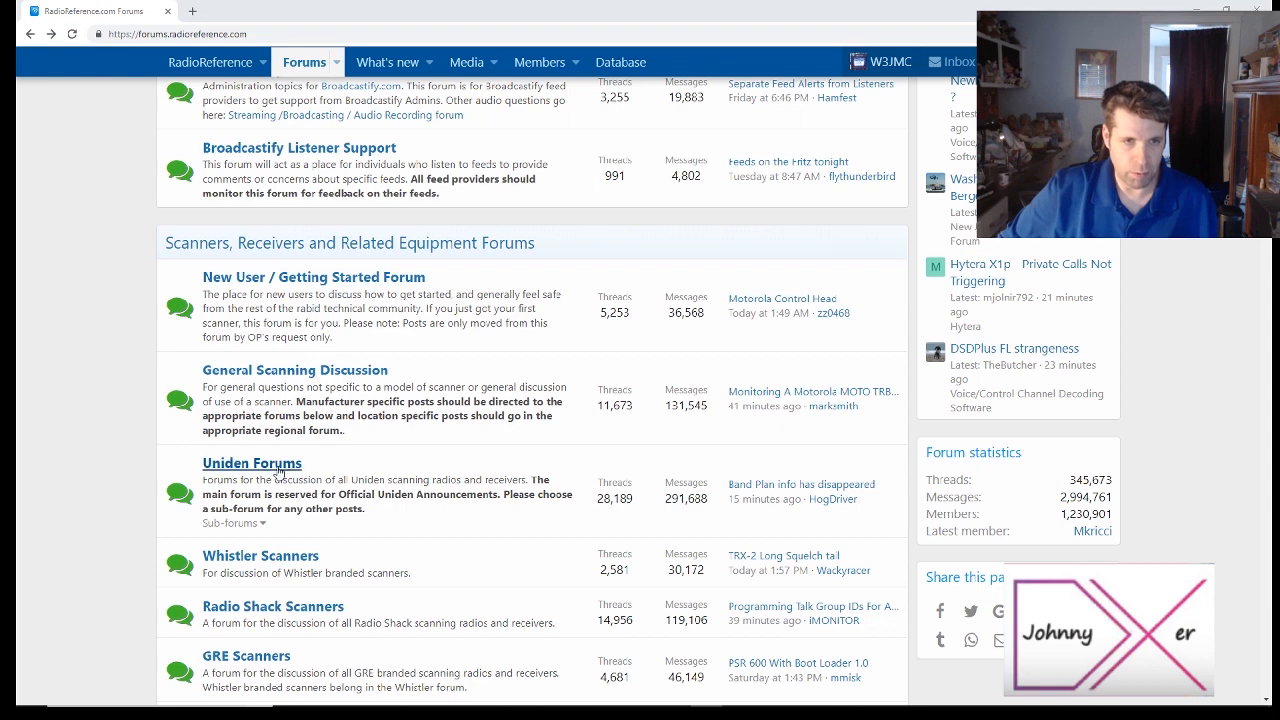
Go from Uniden Forums into the Uniden Tech Support sub-forum and scroll its pinned threads
left_click(251, 463)
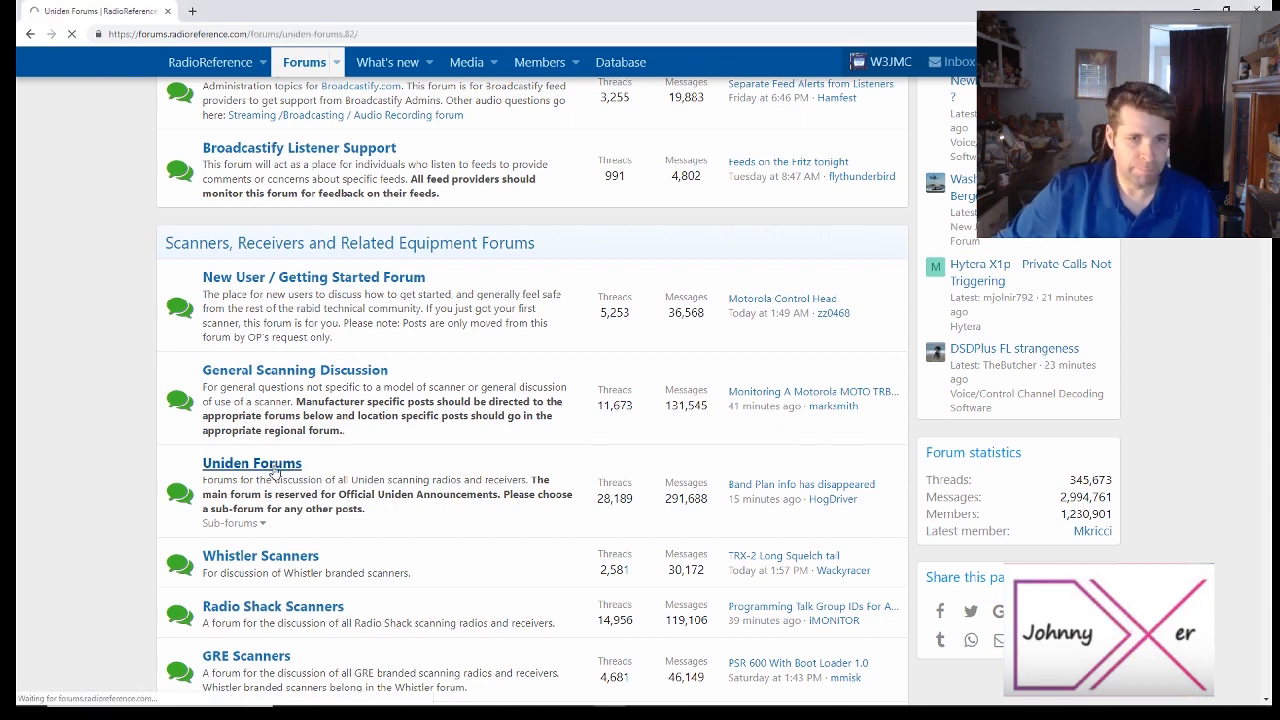
left_click(252, 463)
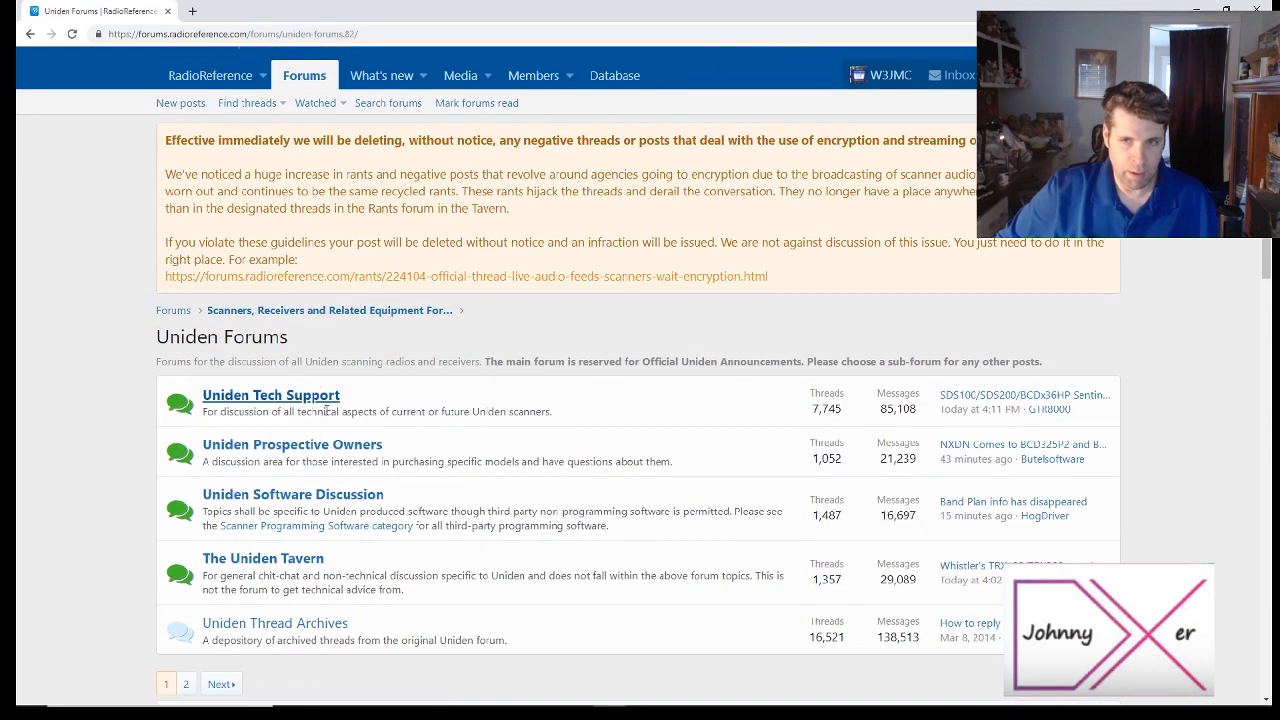
left_click(270, 395)
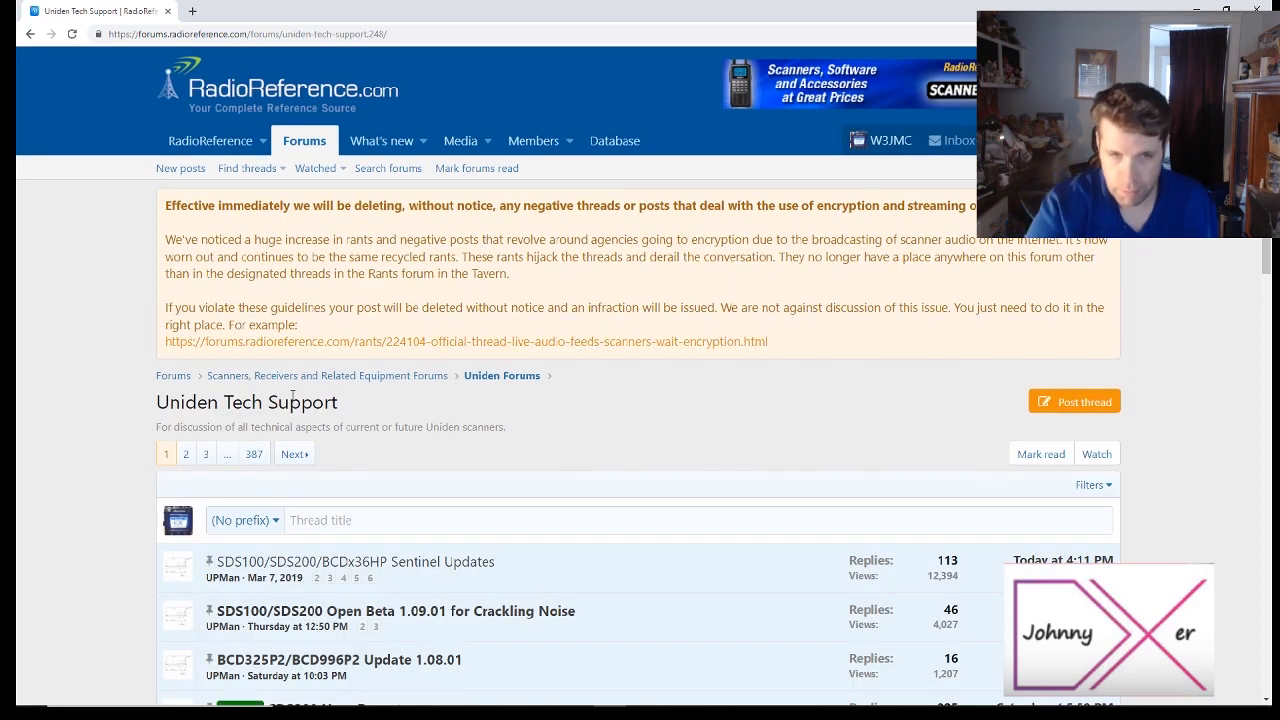
scroll("down", 3)
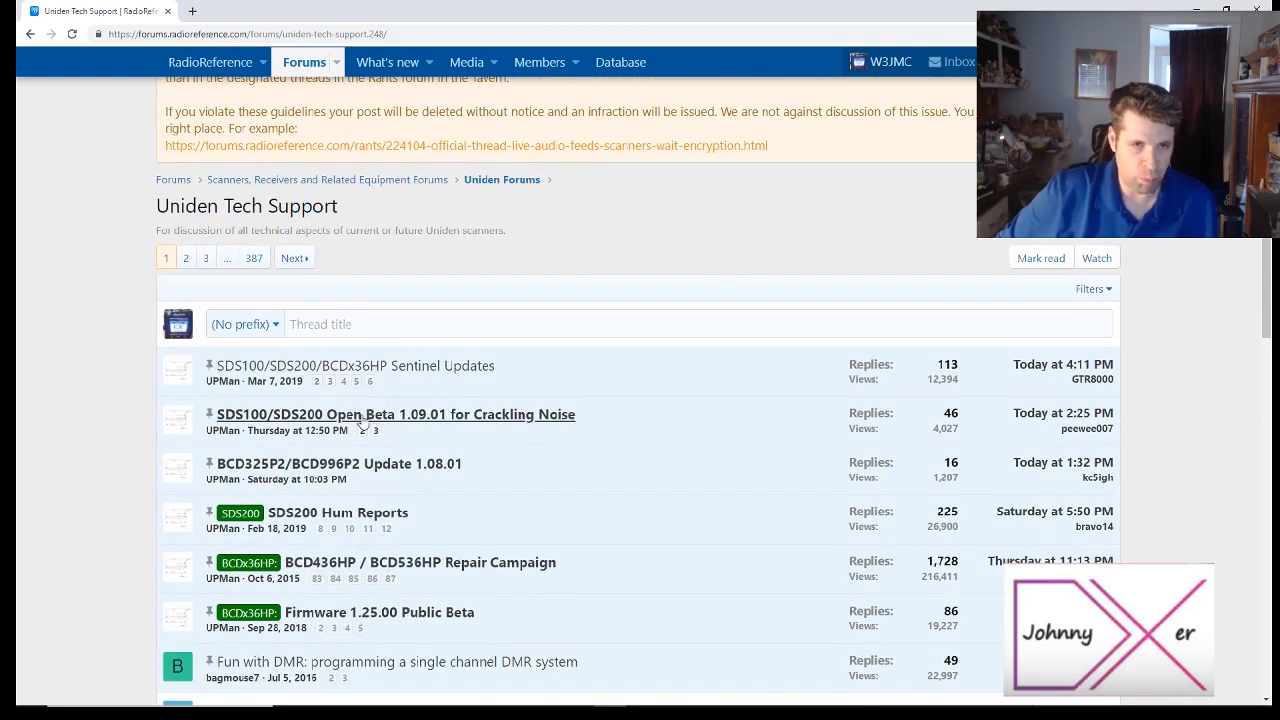
mouse_move(394, 414)
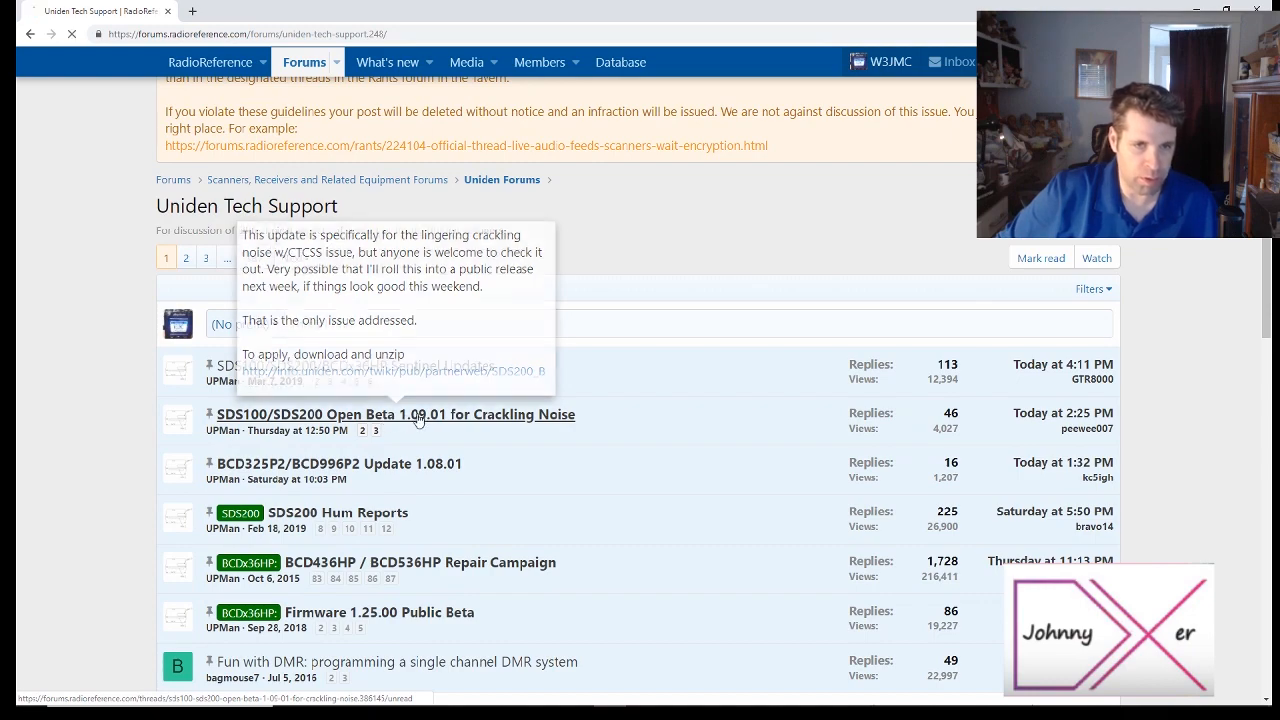
Open the SDS100/SDS200 Open Beta 1.09.01 thread at its first page
left_click(395, 414)
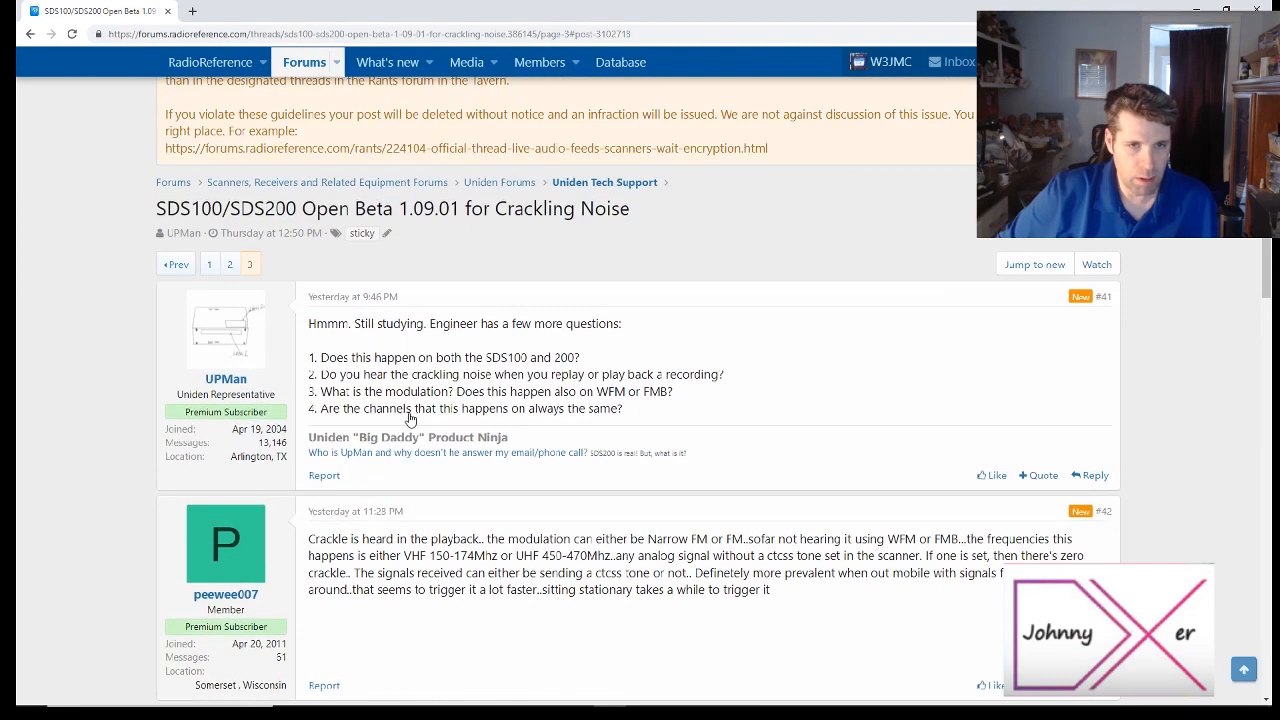
left_click(209, 264)
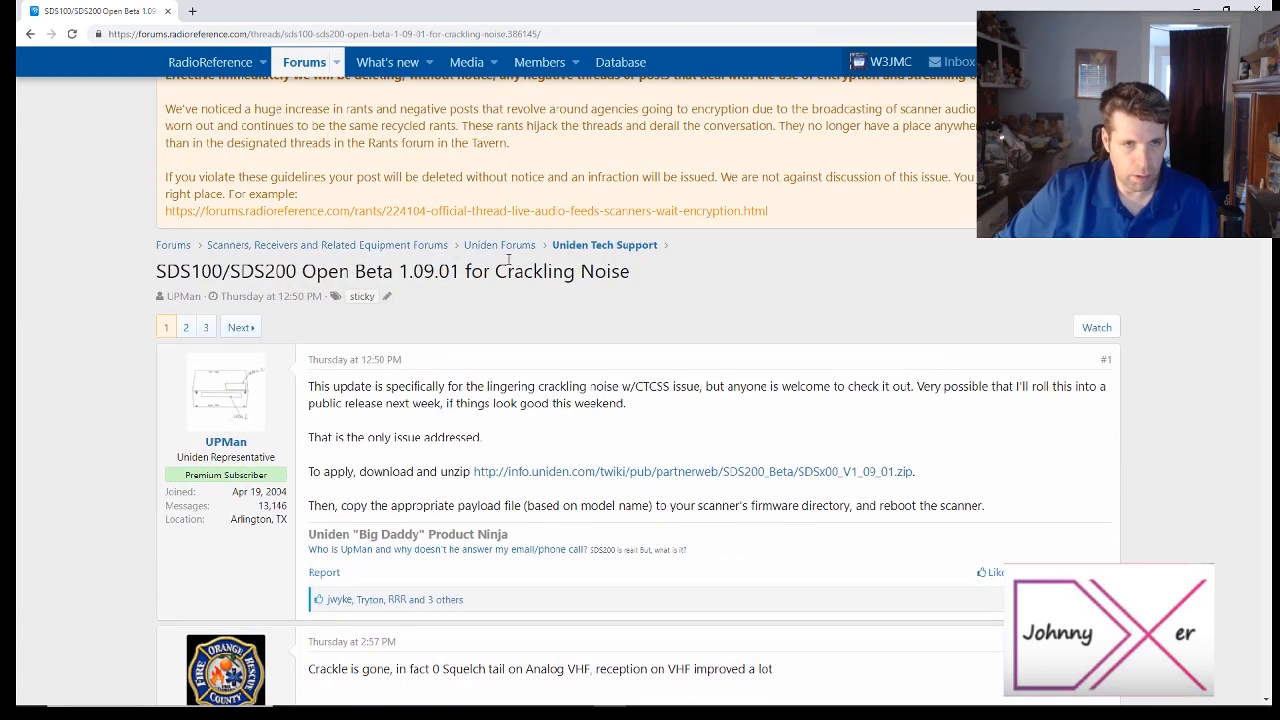
mouse_move(779, 312)
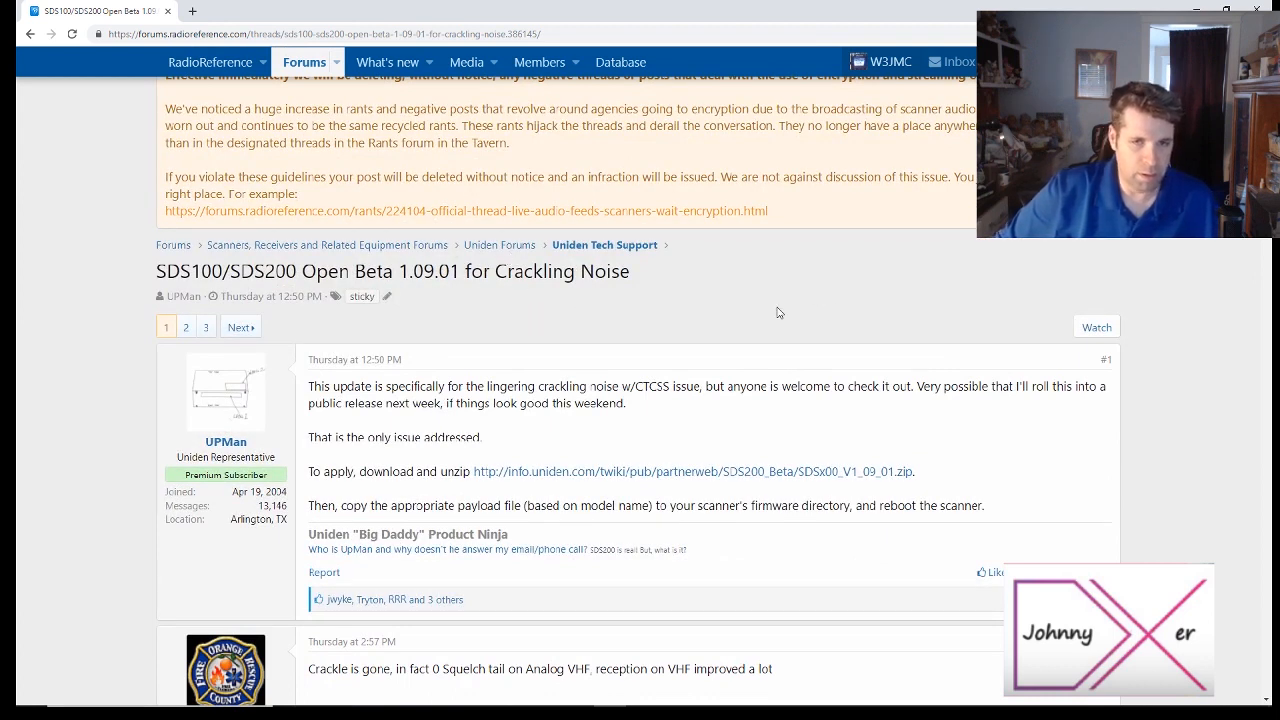
mouse_move(600, 473)
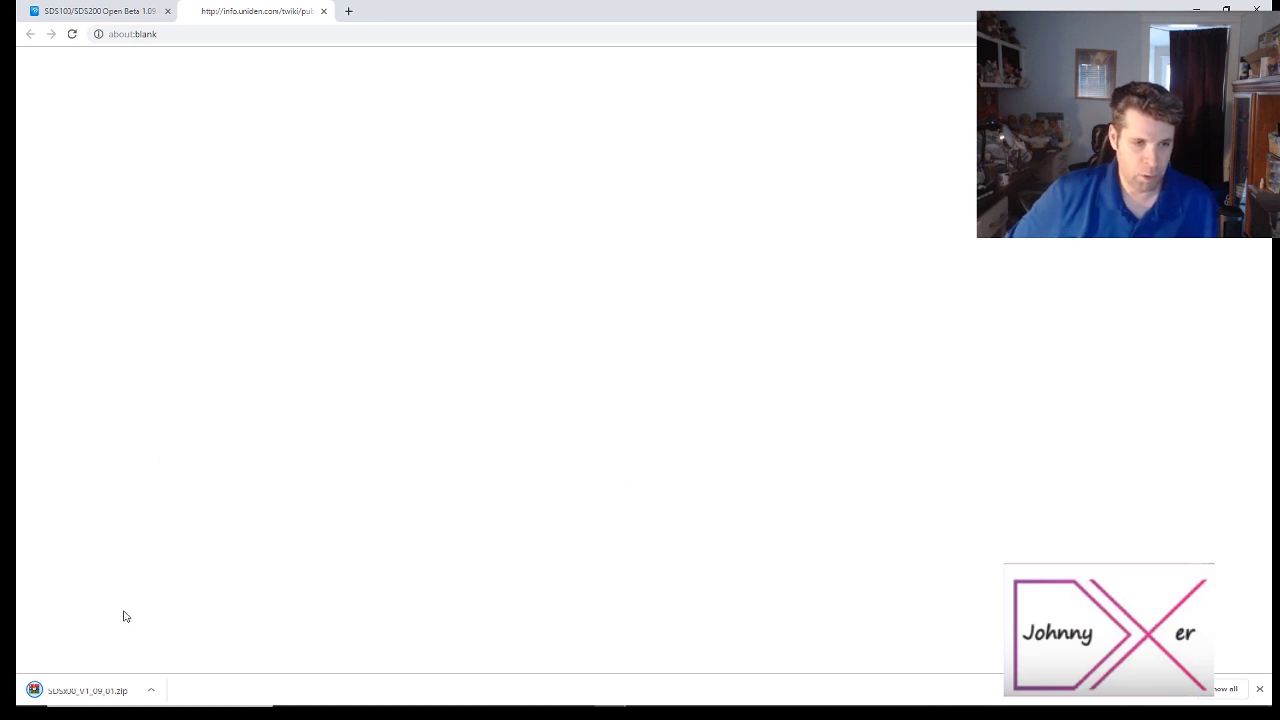
Open SDSx00_V1_09_01.zip in WinRAR and extract SDS-100_V1_09_01.bin into Downloads
left_click(88, 690)
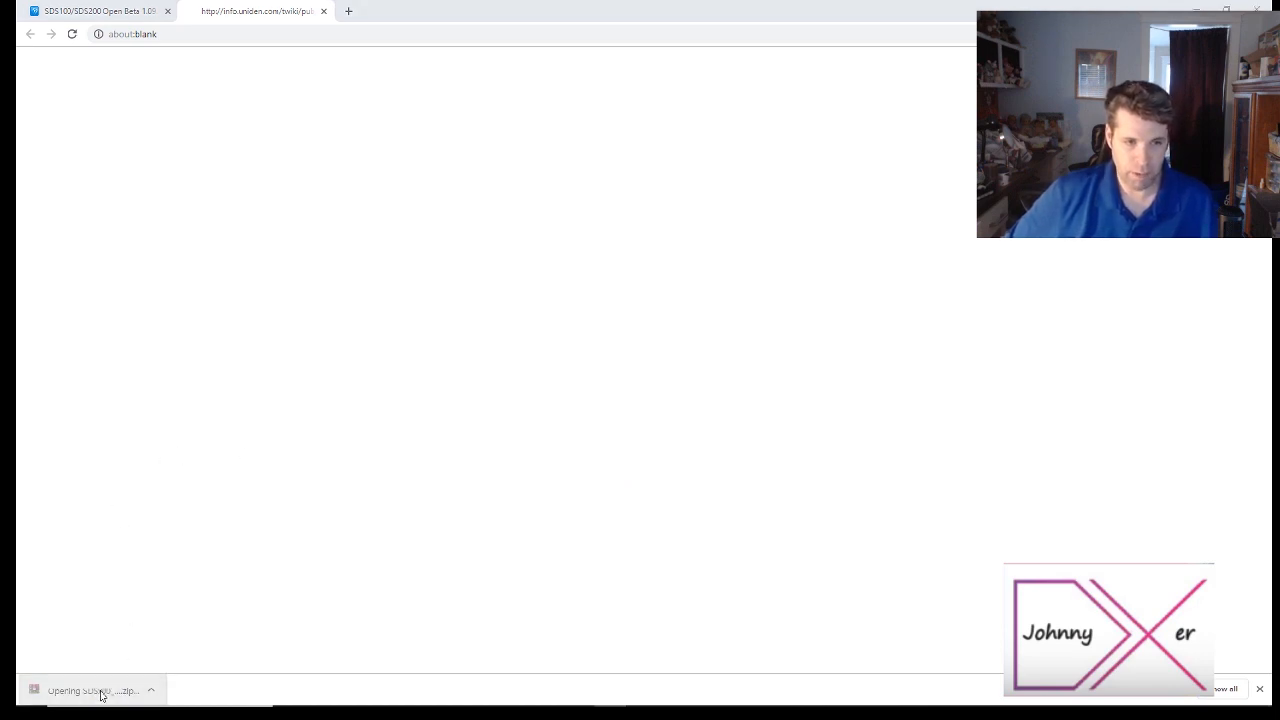
left_click(92, 690)
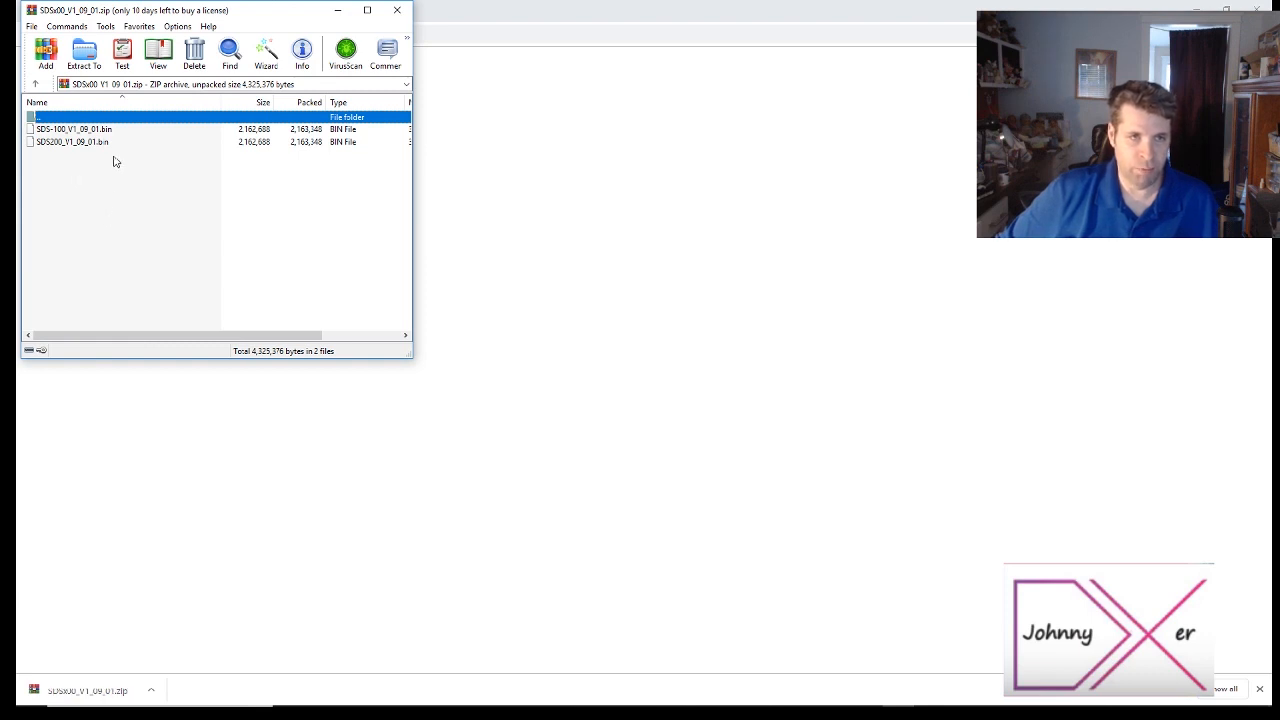
right_click(75, 128)
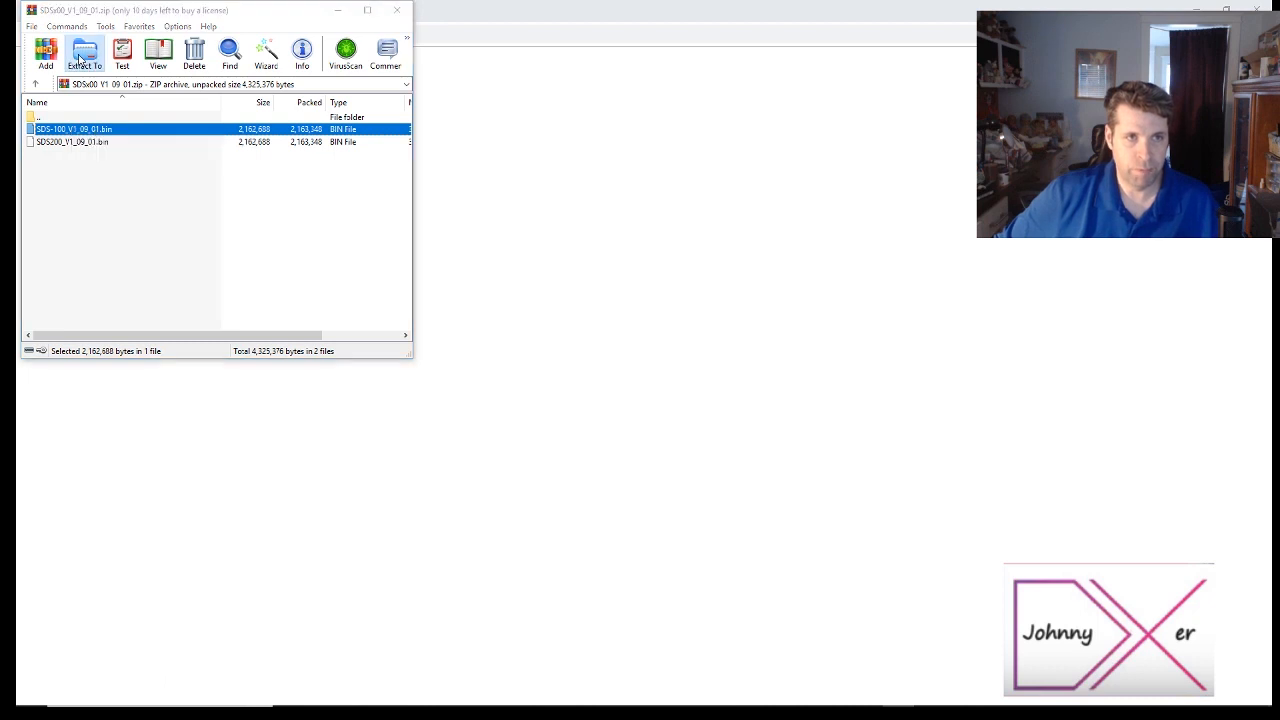
left_click(84, 52)
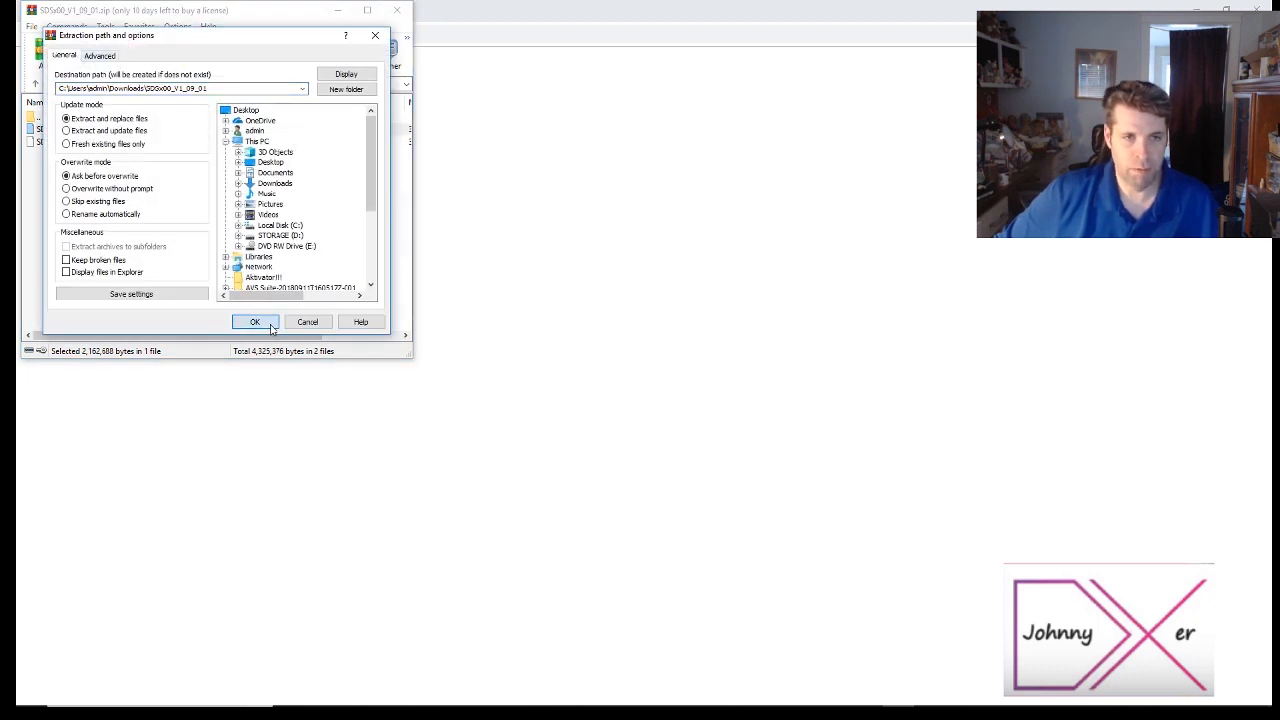
left_click(254, 321)
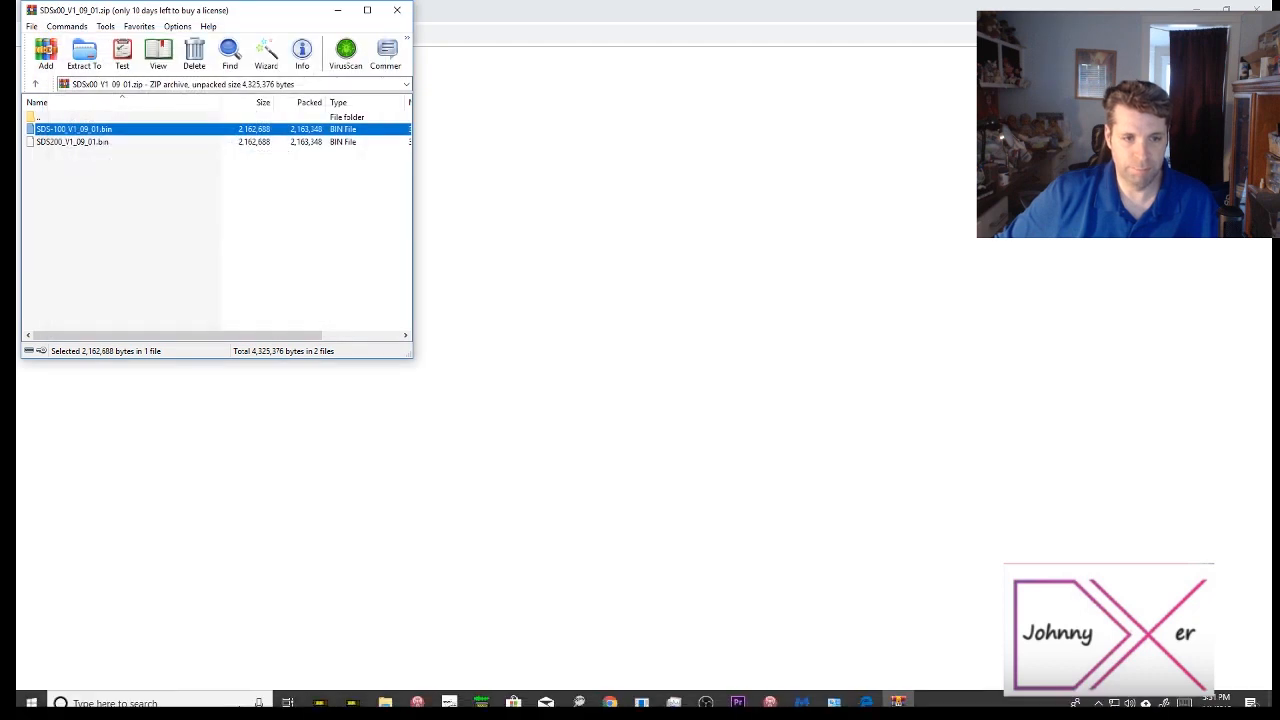
mouse_move(385, 693)
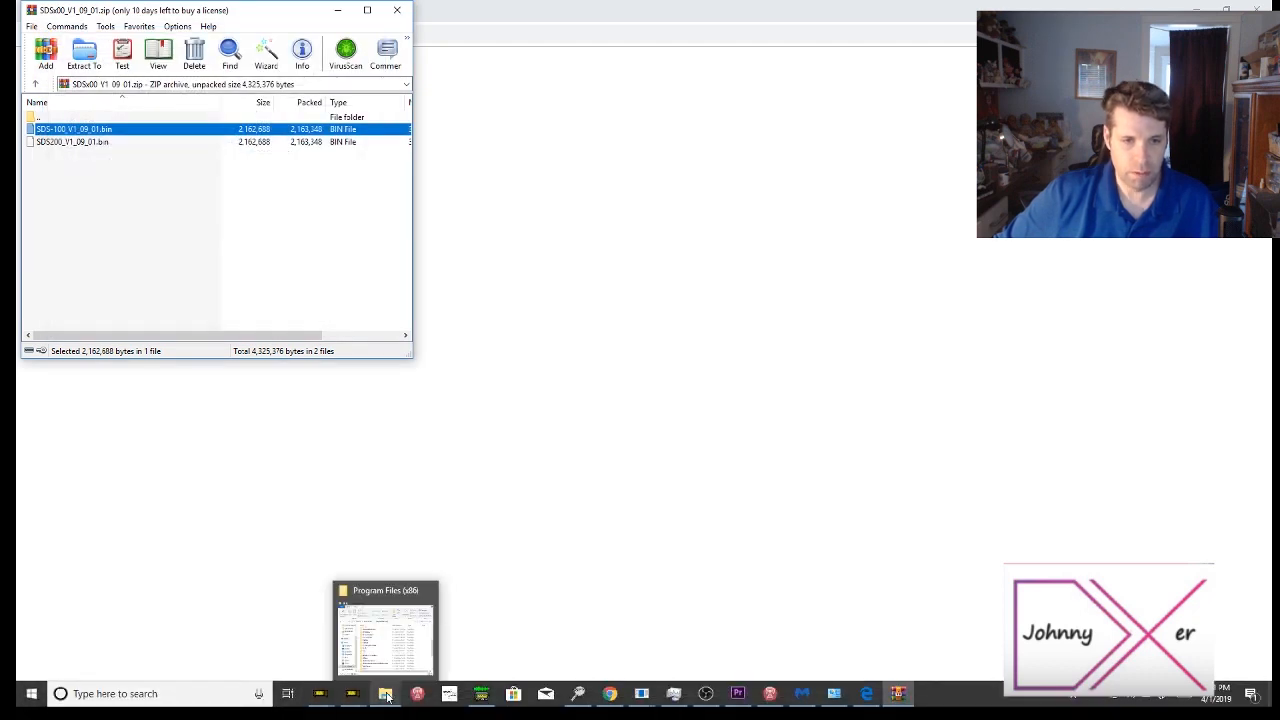
Open the SDSx00_V1_09_01 folder in Downloads to show SDS-100_V1_09_01.bin
left_click(385, 625)
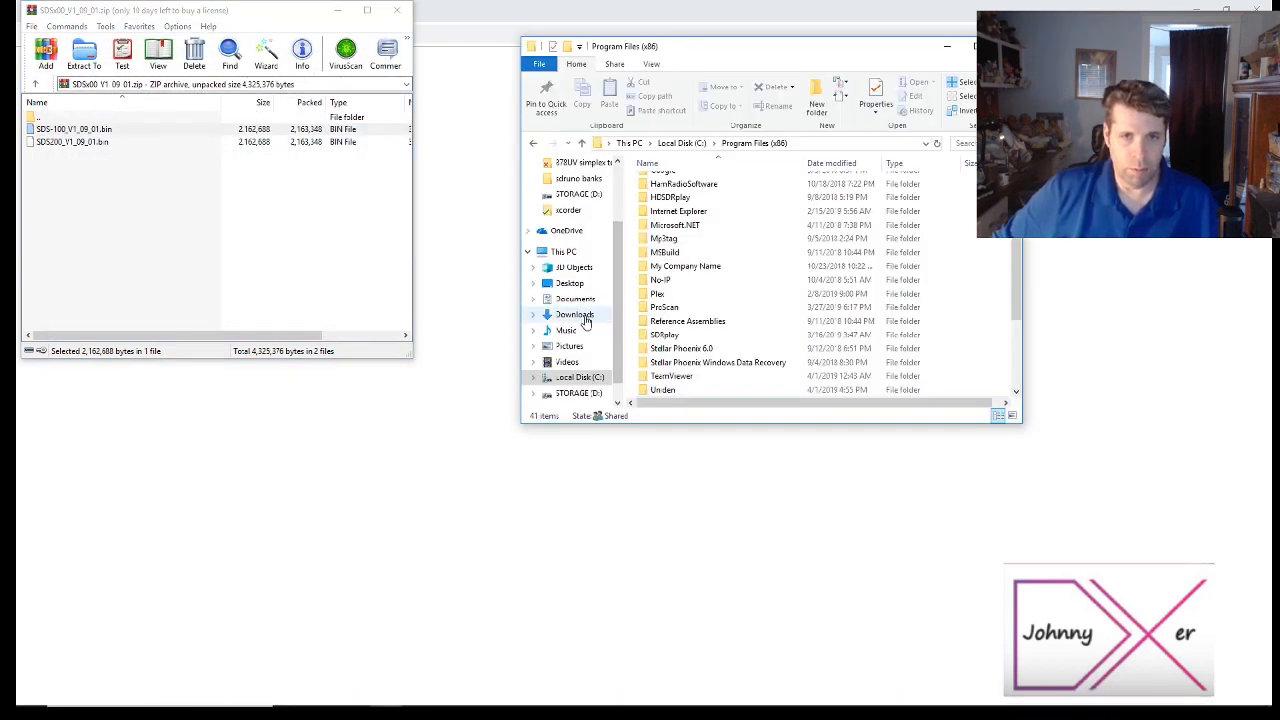
left_click(574, 314)
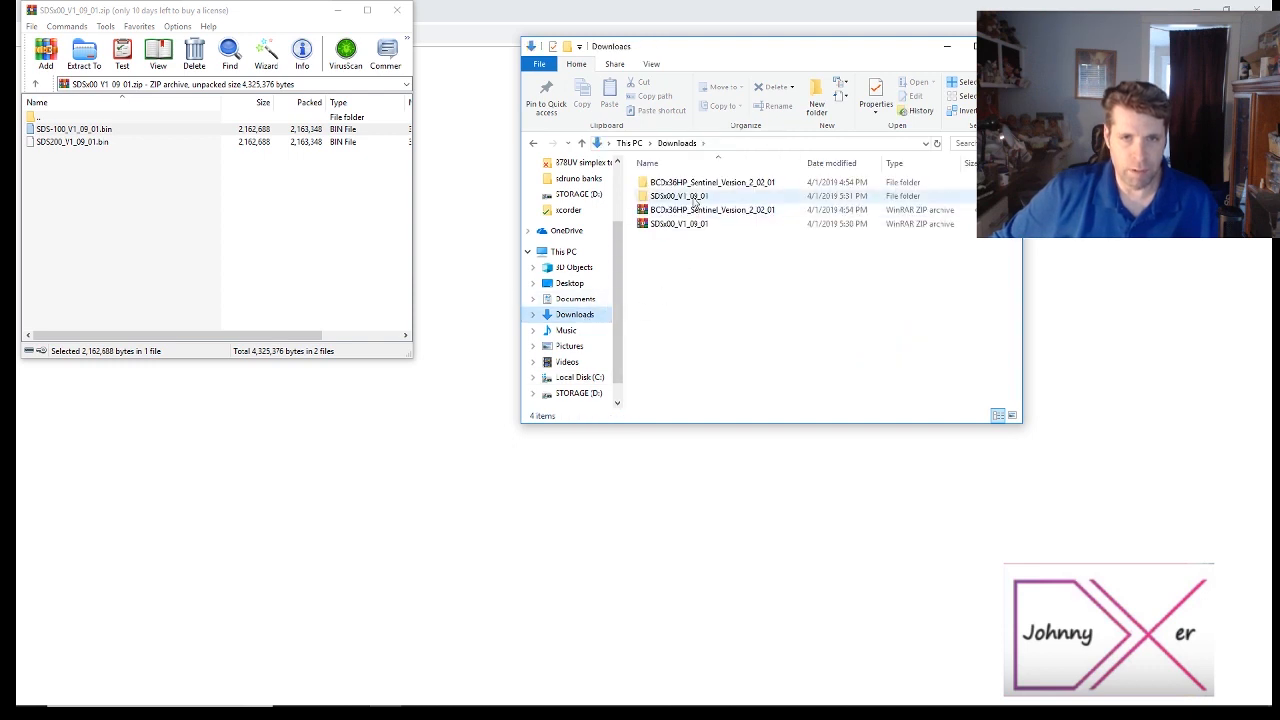
mouse_move(679, 195)
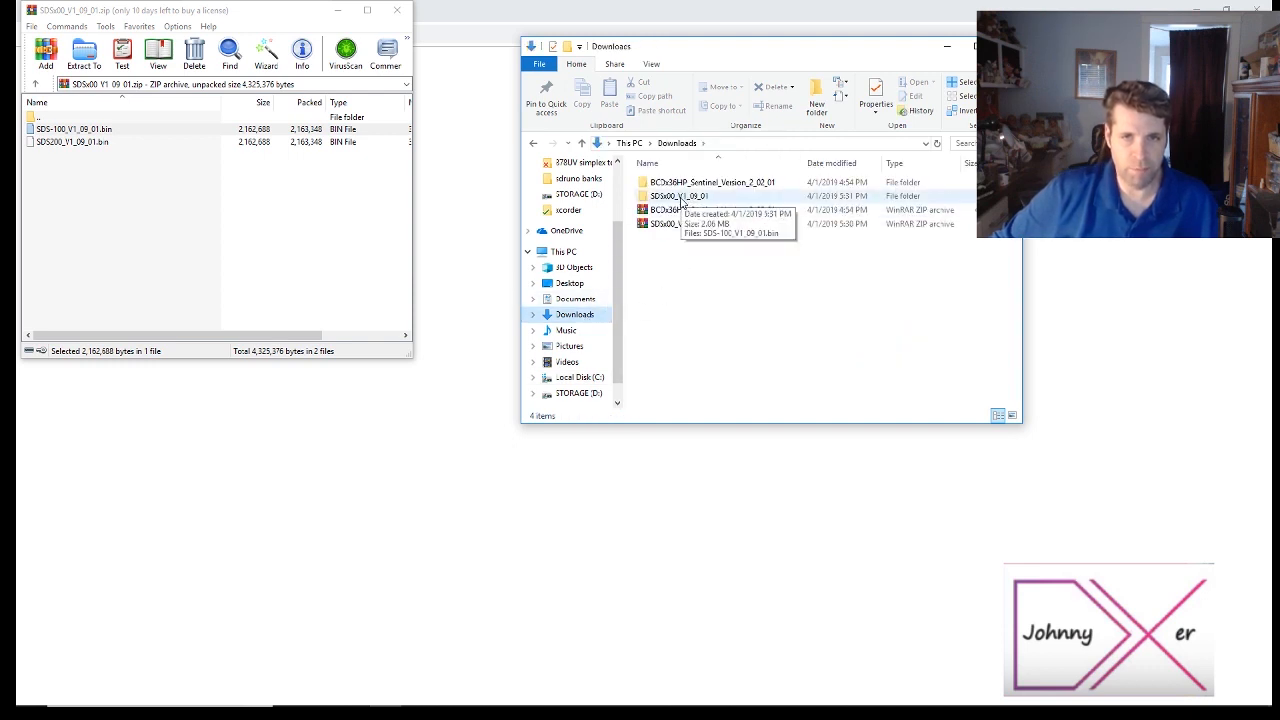
double_click(678, 195)
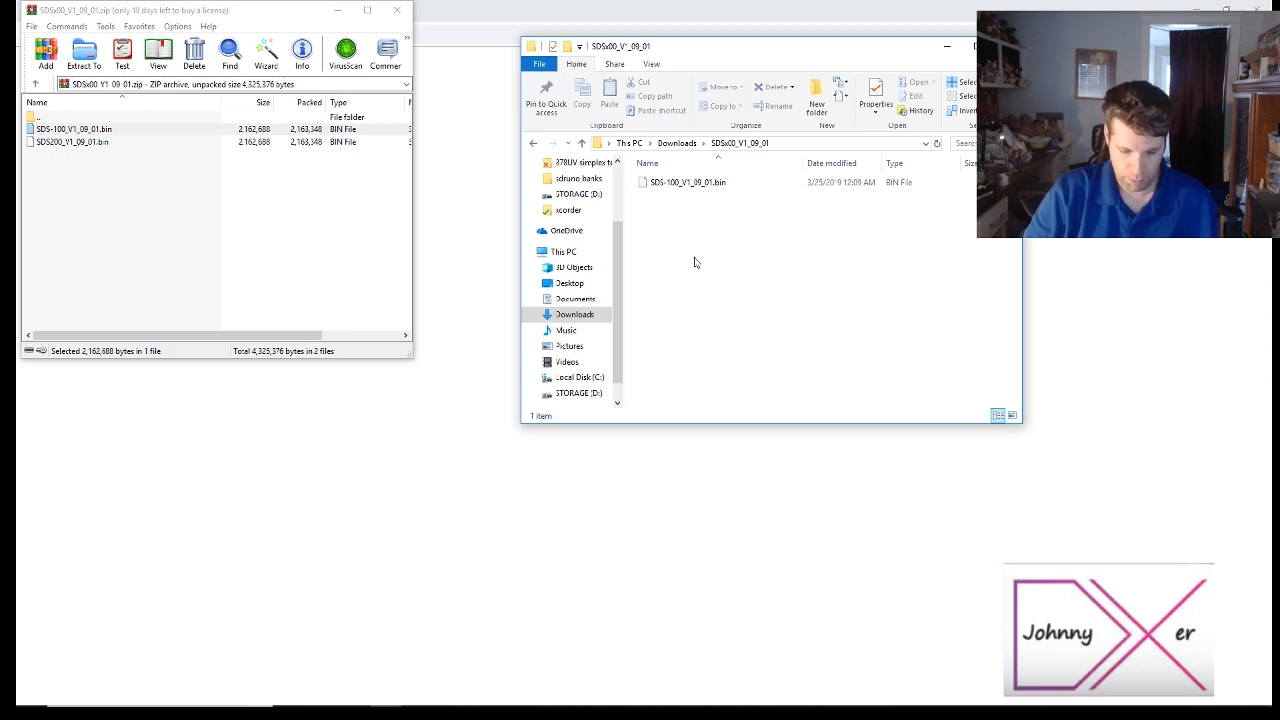
View This PC to find the scanner's USB Drive (G:) under Devices and drives
left_click(563, 251)
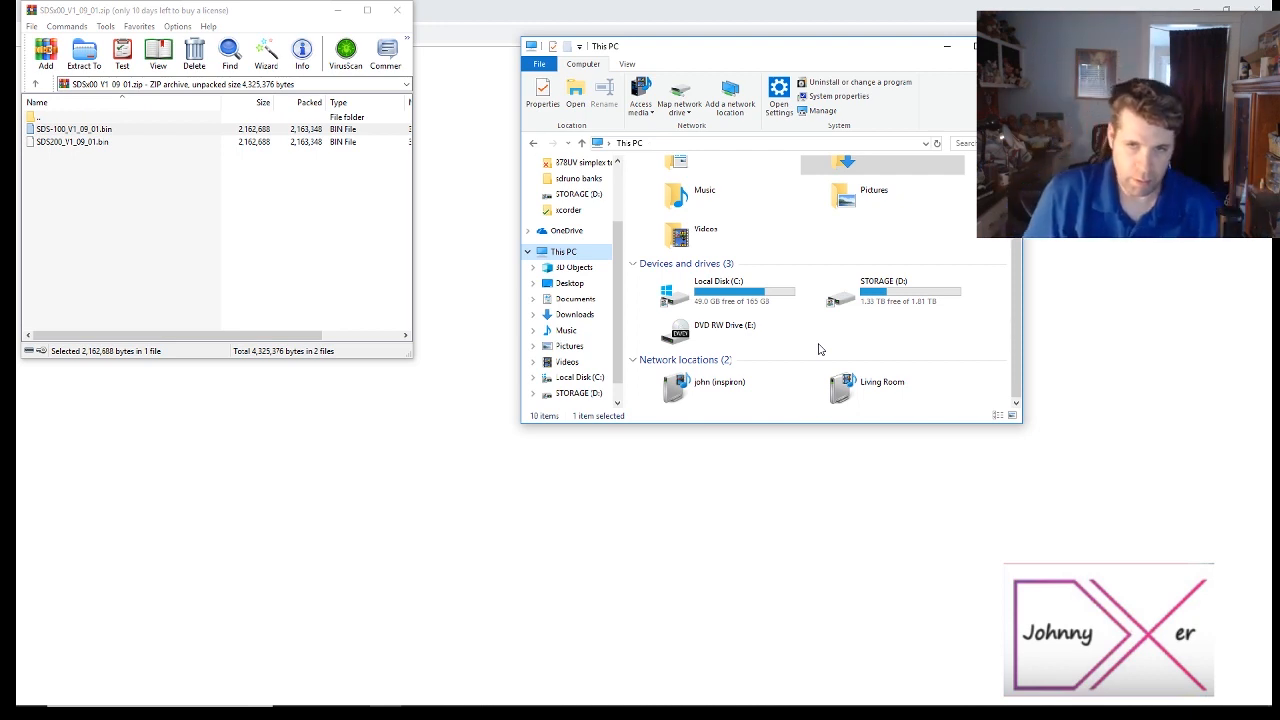
scroll("up", 3)
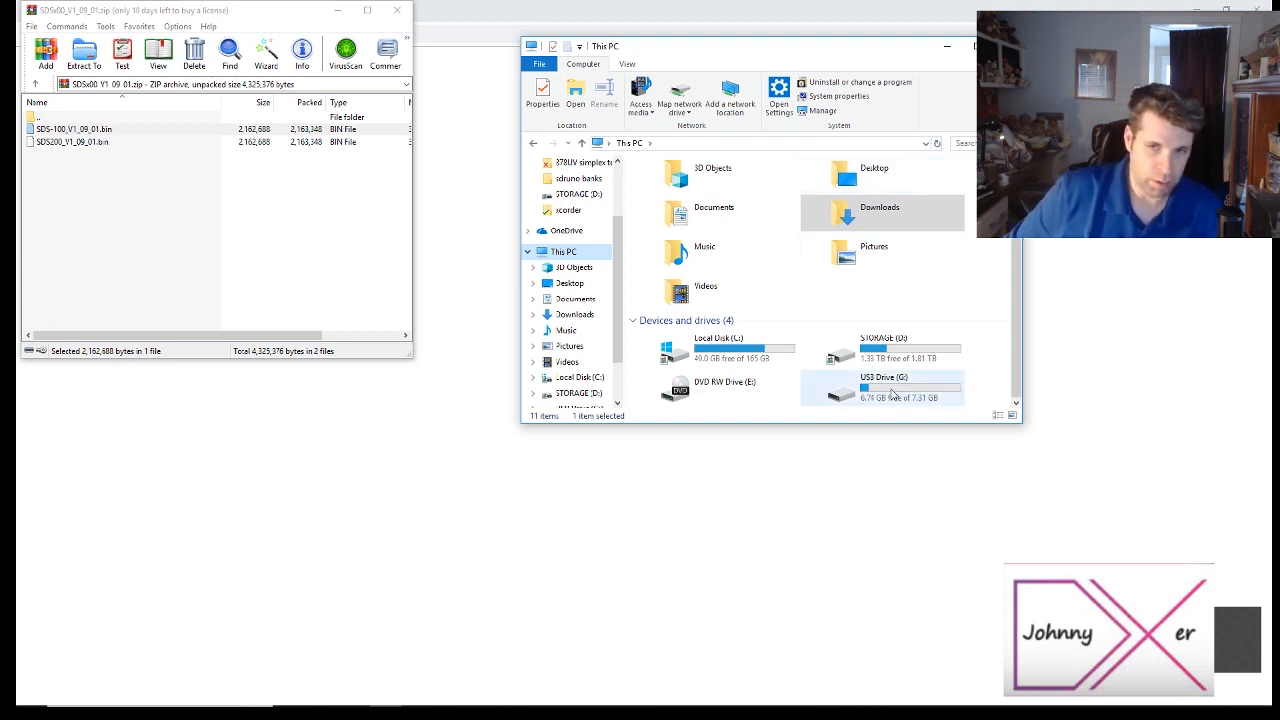
mouse_move(895, 388)
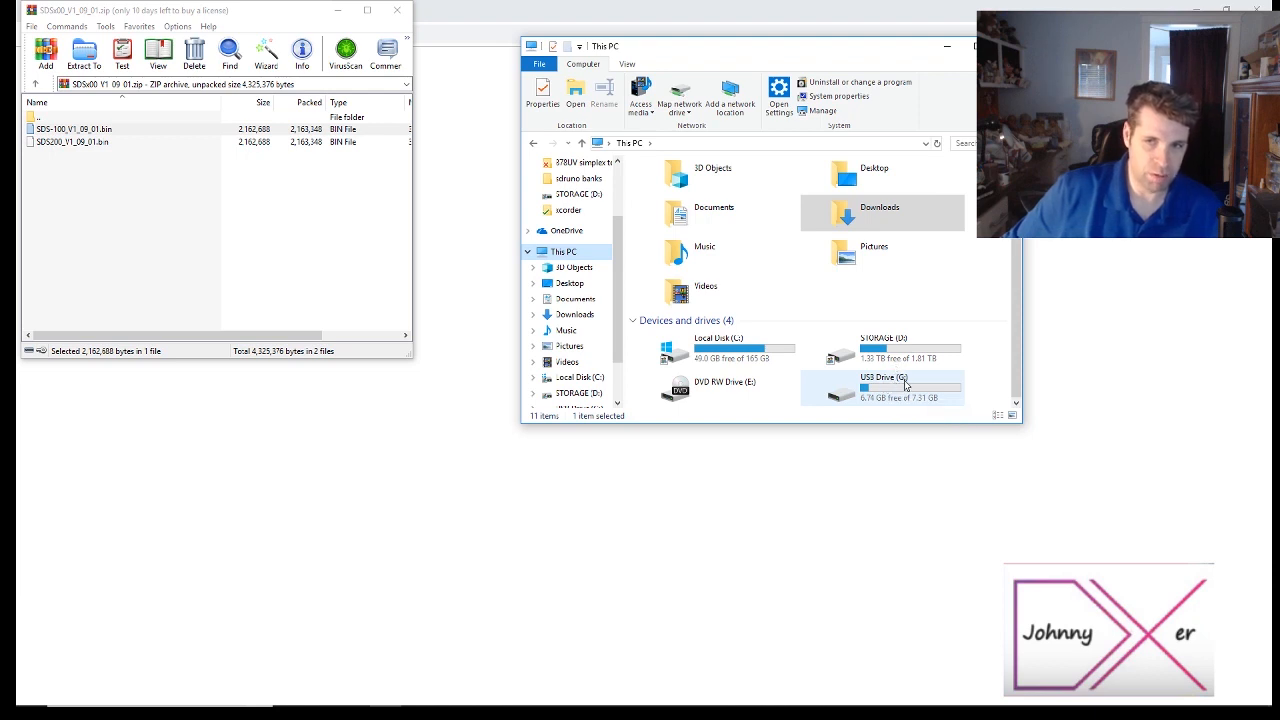
Open G:\BCDx36HP\firmware and Downloads\SDSx00_V1_09_01, then copy SDS-100_V1_09_01.bin into firmware
double_click(878, 387)
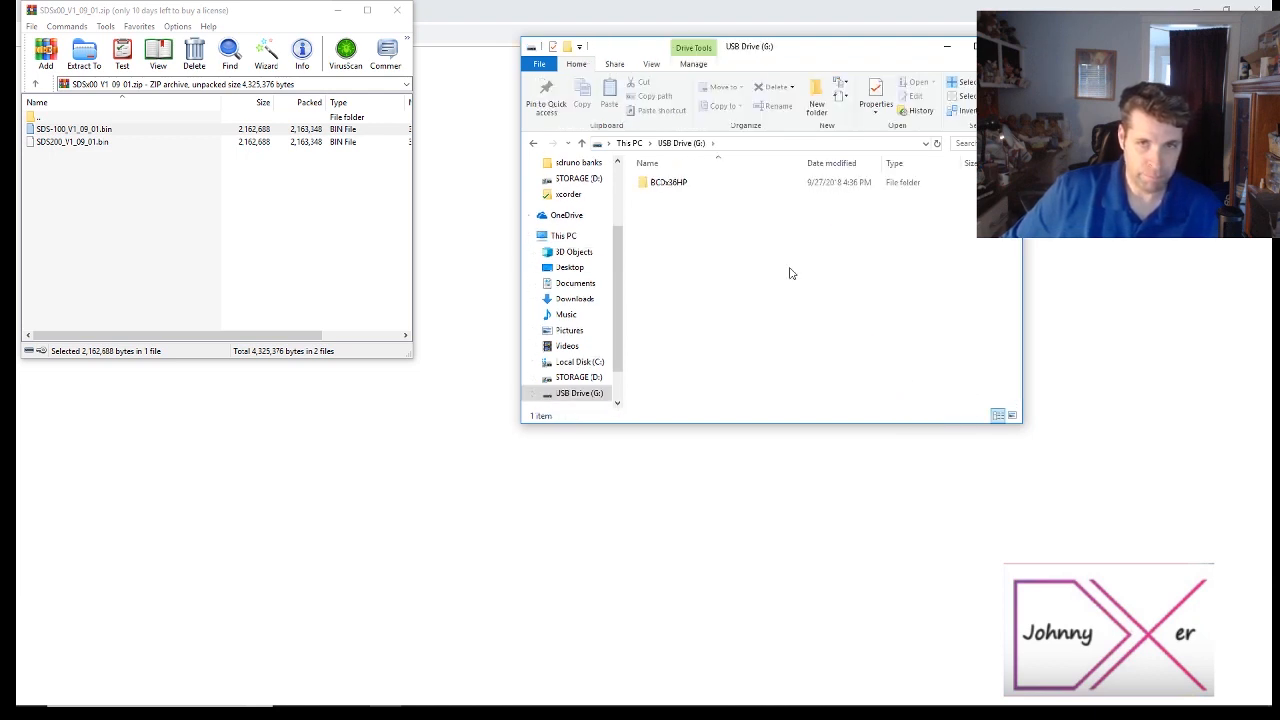
left_click(668, 182)
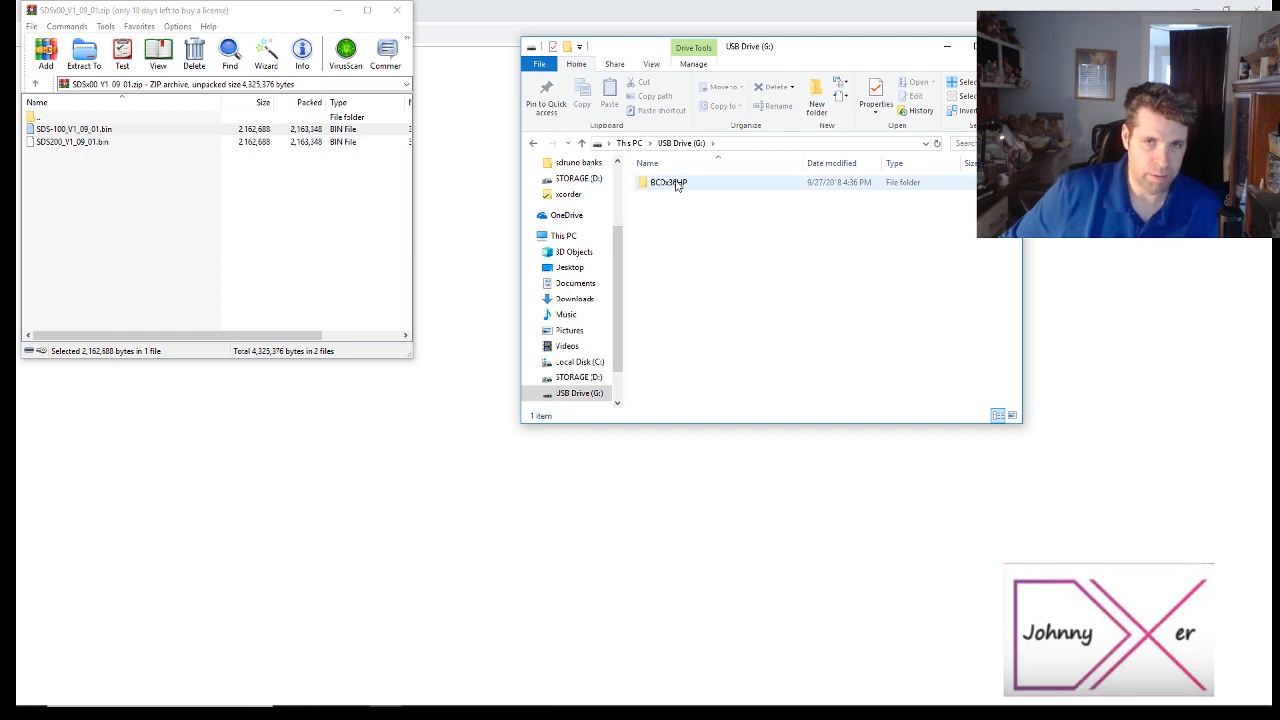
double_click(668, 182)
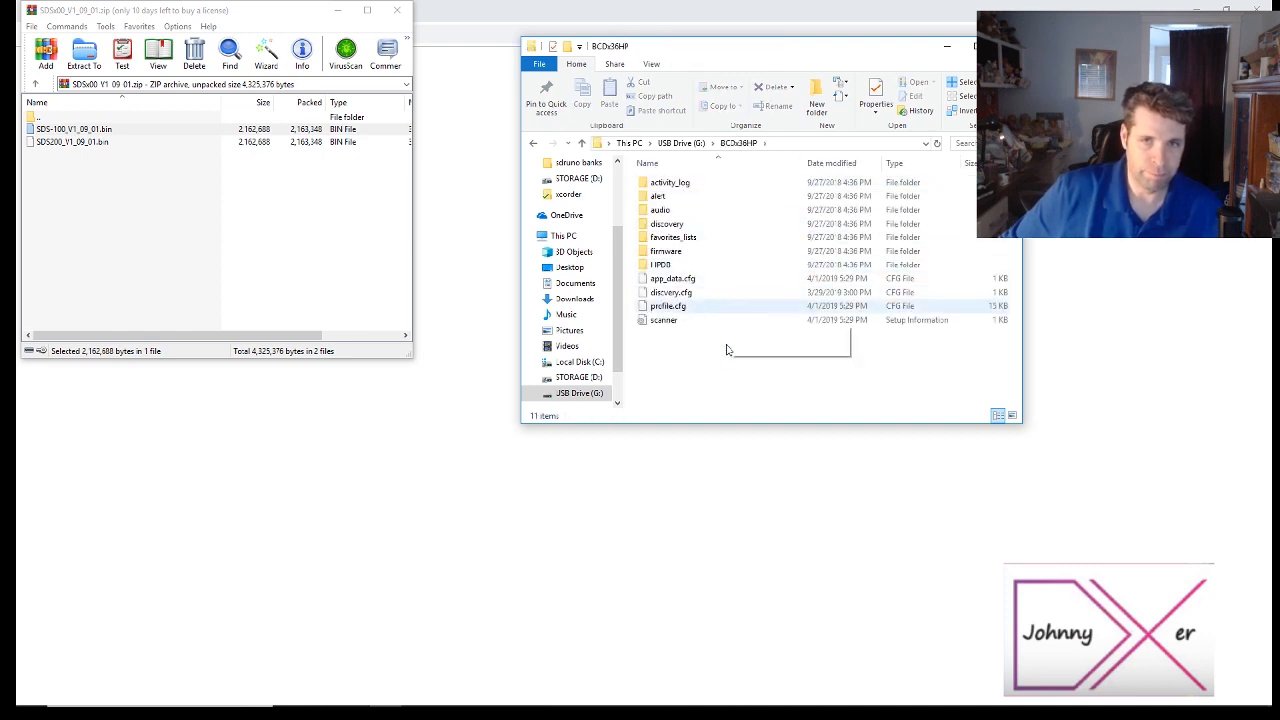
left_click(663, 319)
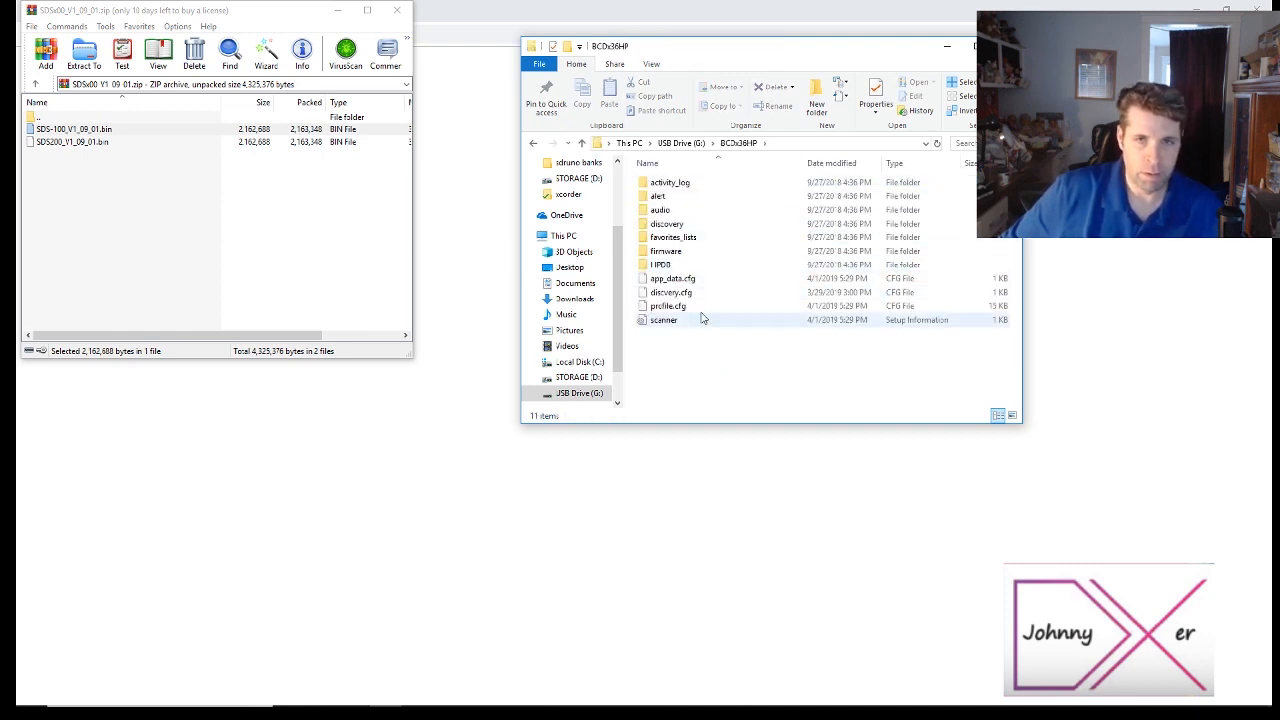
mouse_move(665, 251)
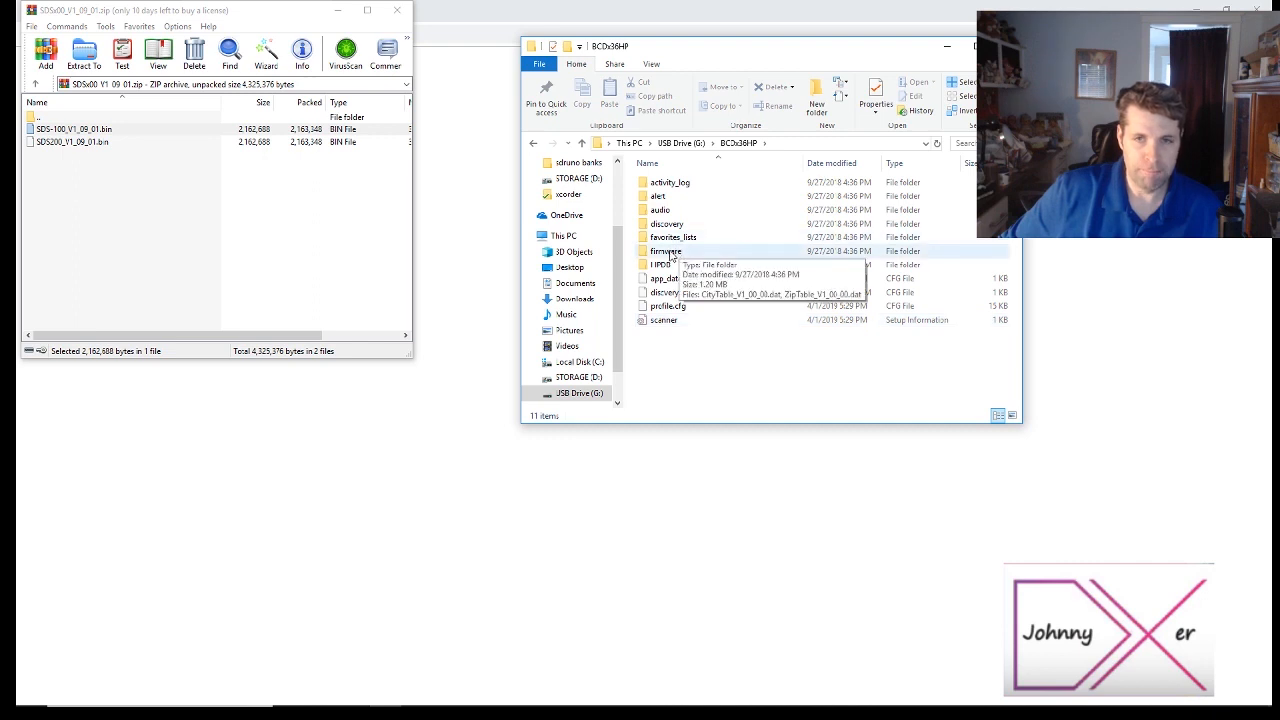
double_click(665, 251)
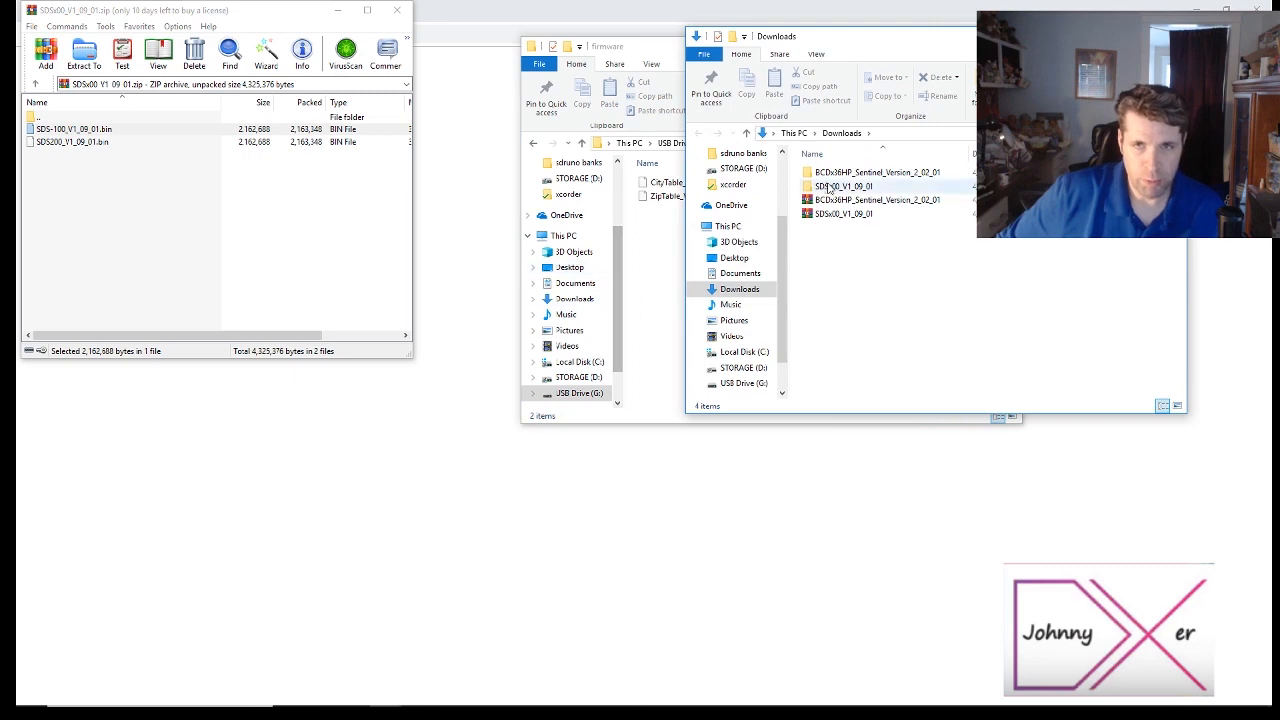
double_click(843, 186)
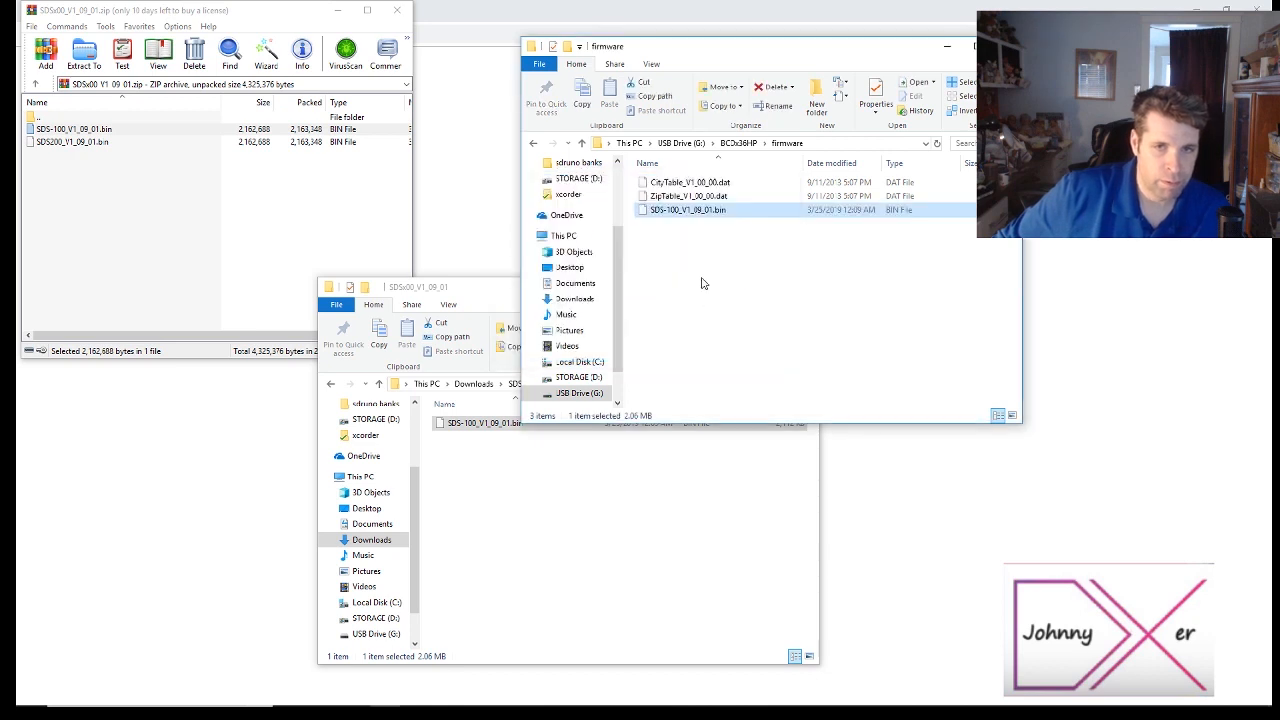
Eject USB Drive (G:) from its right-click menu in the navigation pane
left_click(575, 393)
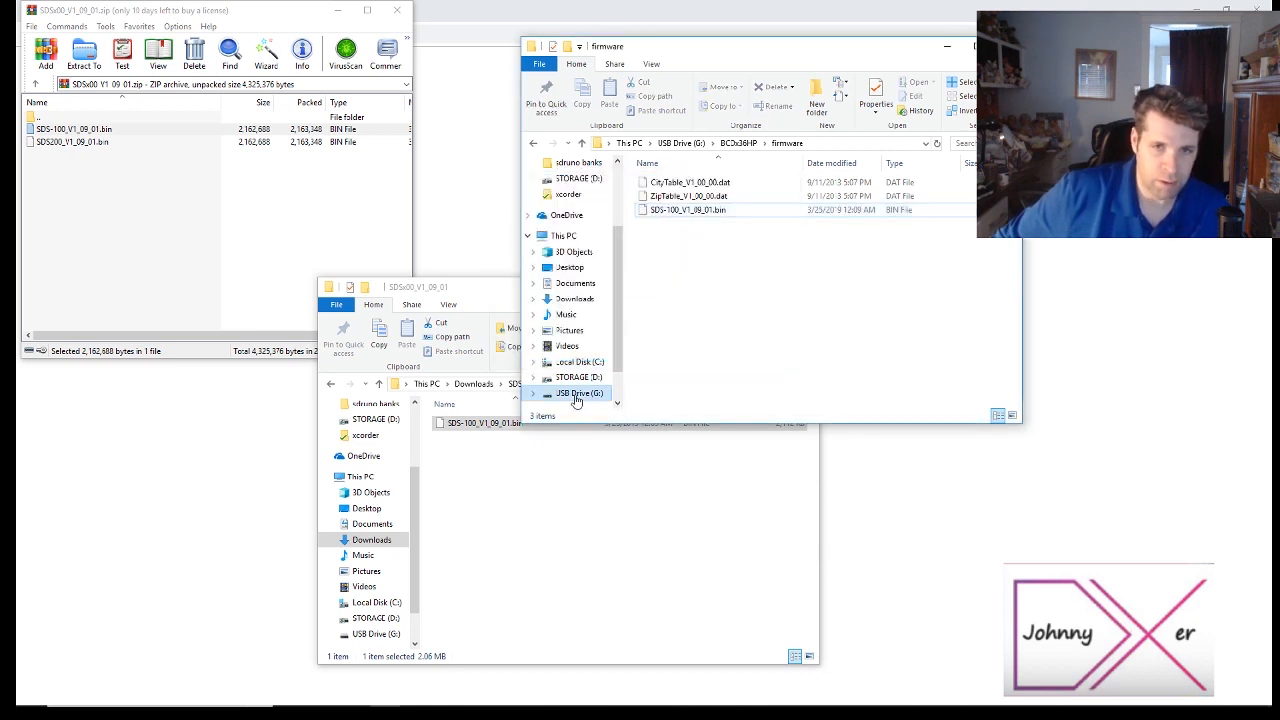
right_click(575, 393)
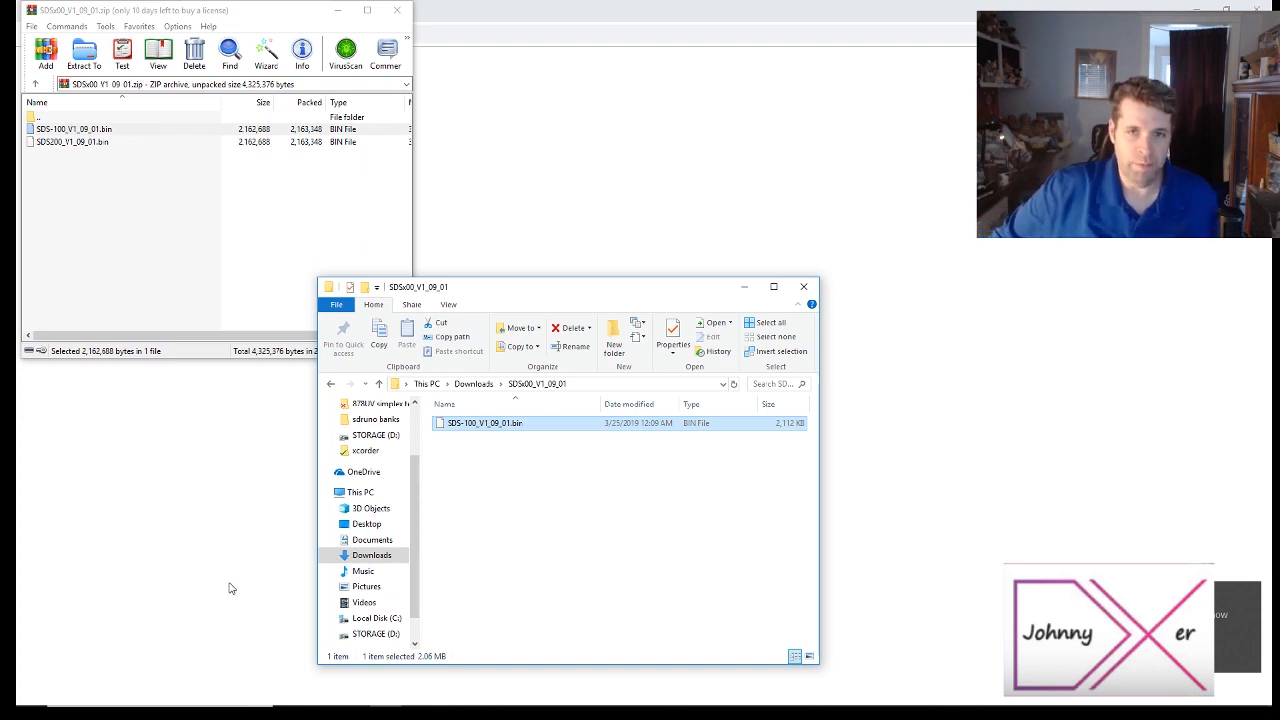
mouse_move(575, 215)
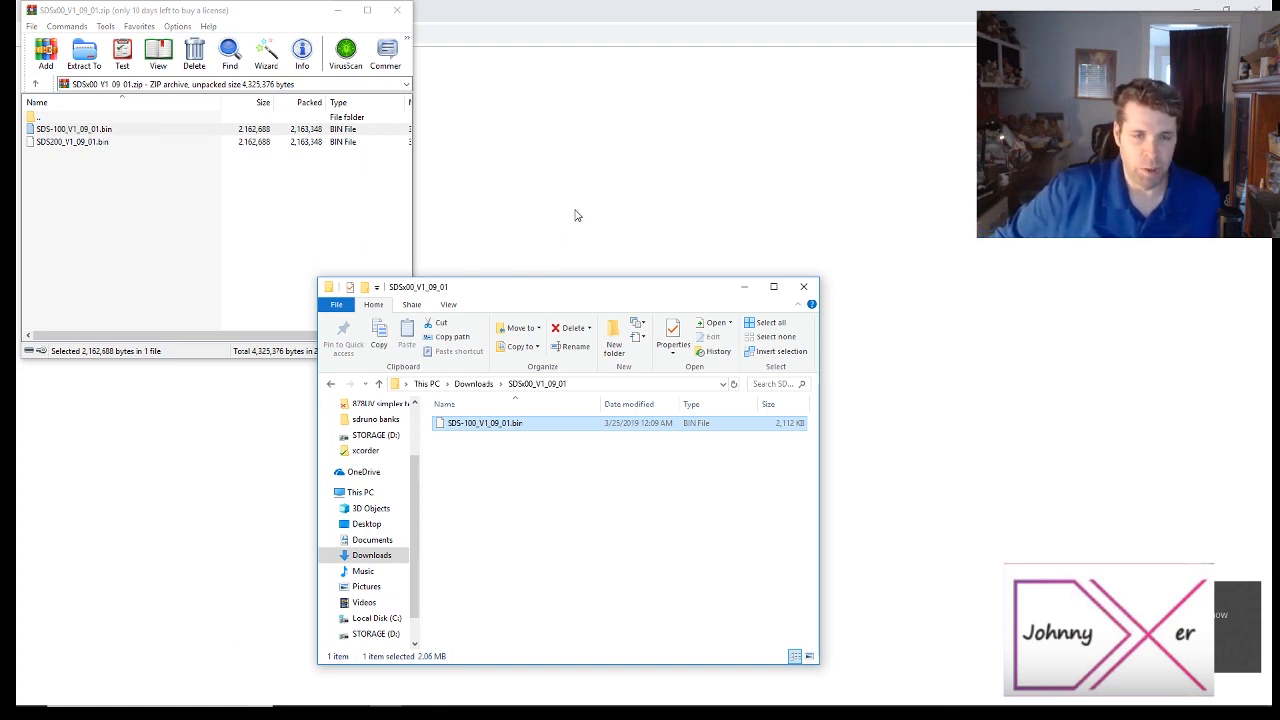